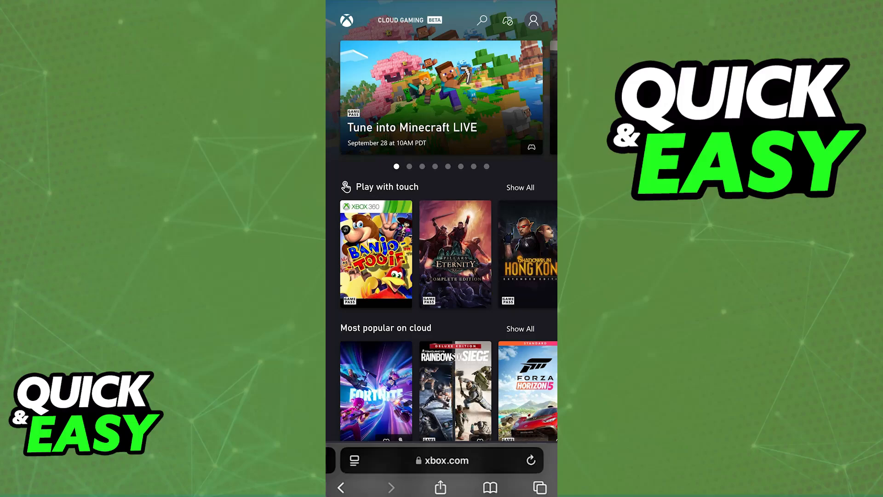
Bring up Safari's share sheet for the xbox.com cloud gaming page, showing Add to Home Screen.
left_click(440, 487)
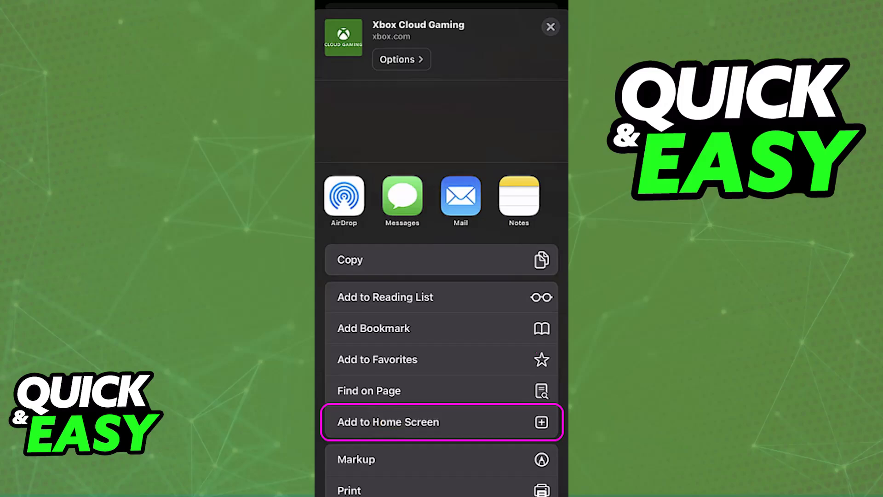
left_click(387, 421)
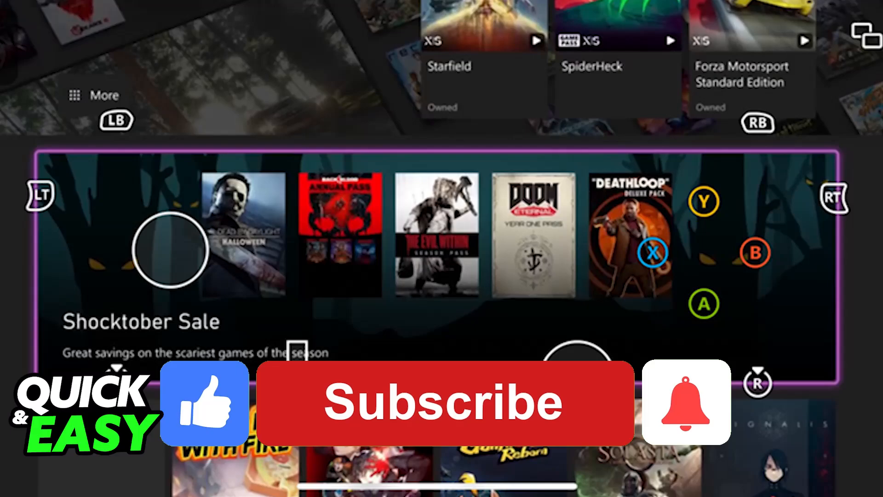
left_click(445, 403)
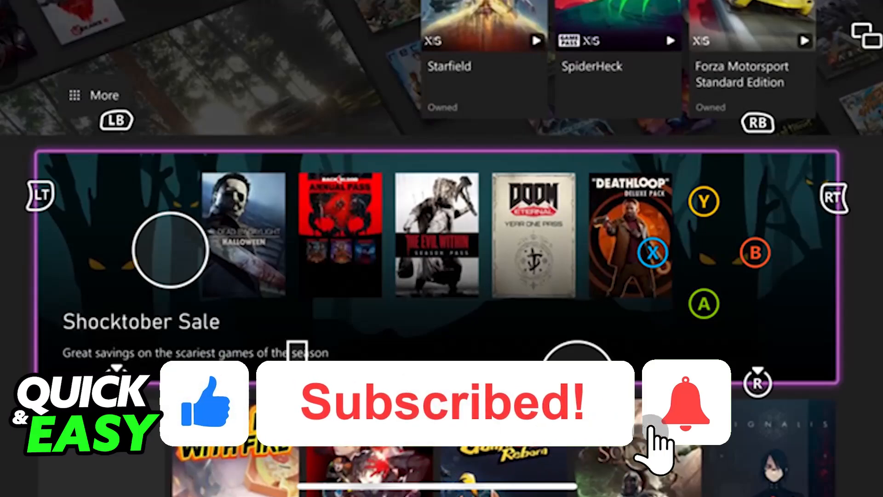
left_click(686, 402)
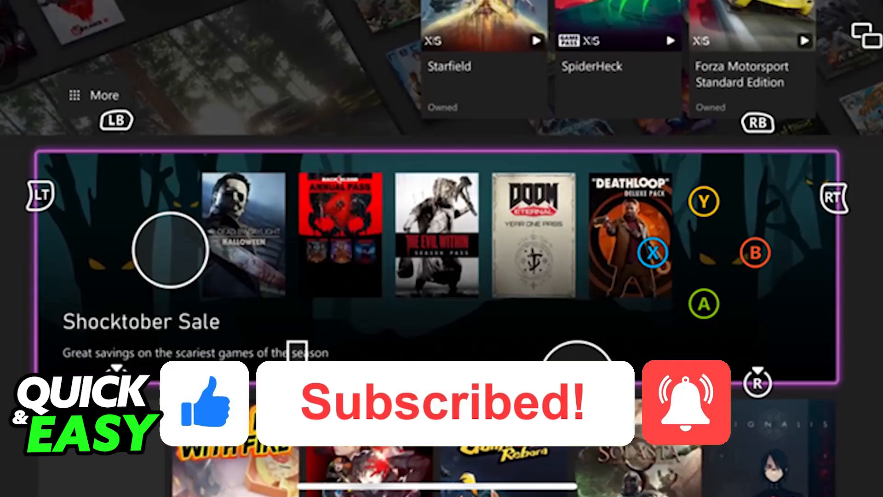